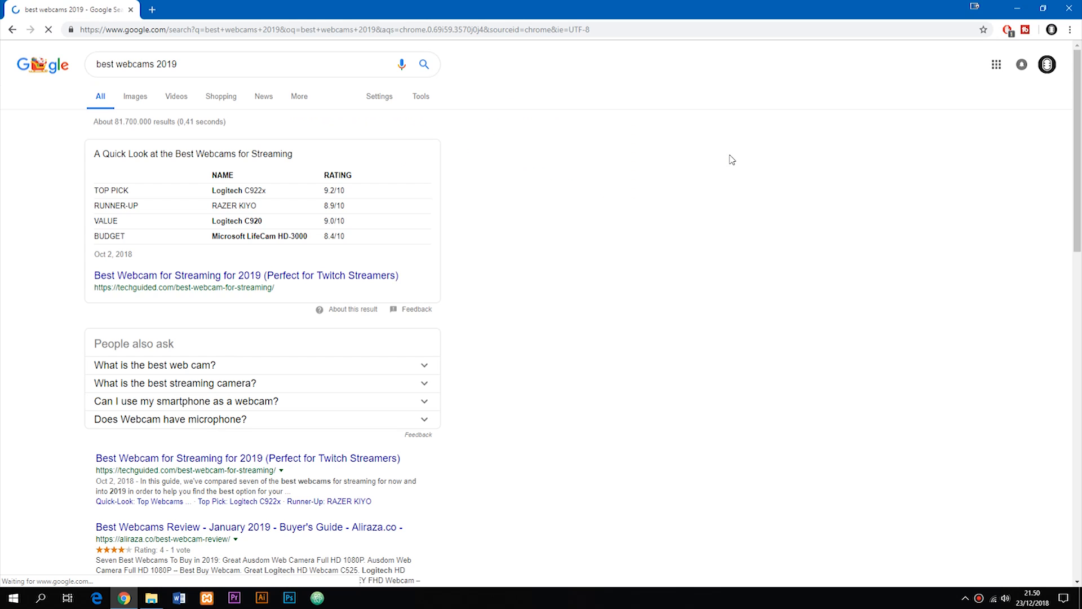
Leave Chrome's webcam search results so the folder with original.mp4 shows
{"action": "left_click", "coordinate": [246, 274]}
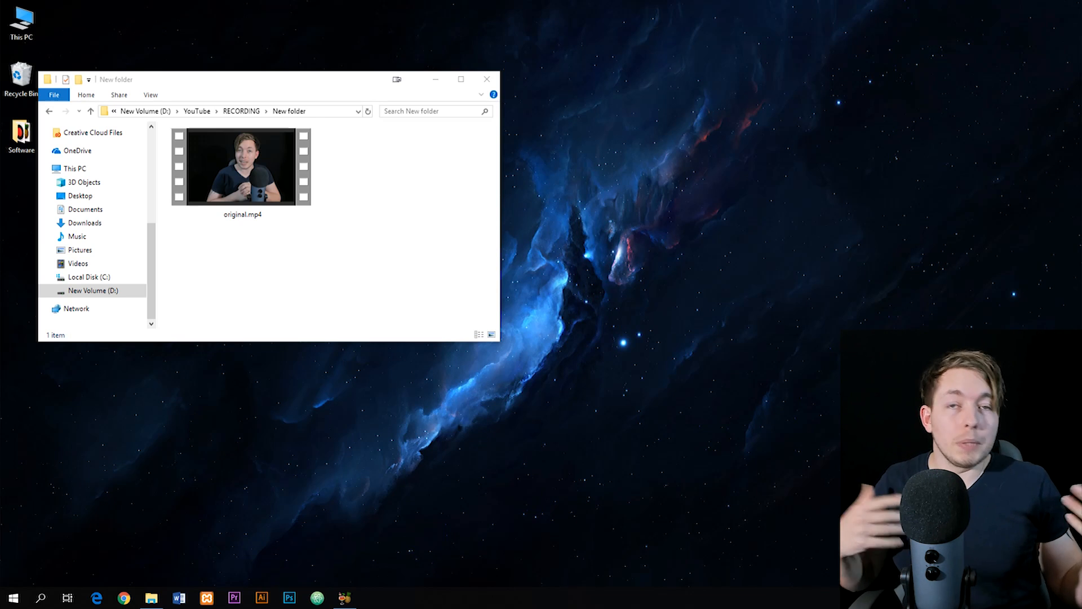
{"action": "left_click", "coordinate": [344, 597]}
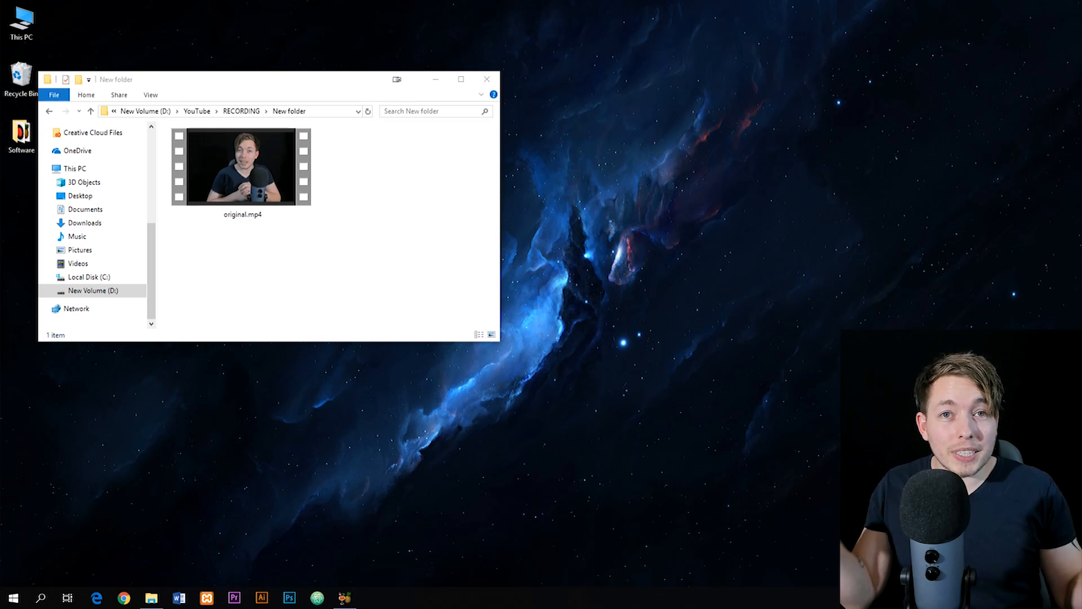
{"action": "mouse_move", "coordinate": [646, 306]}
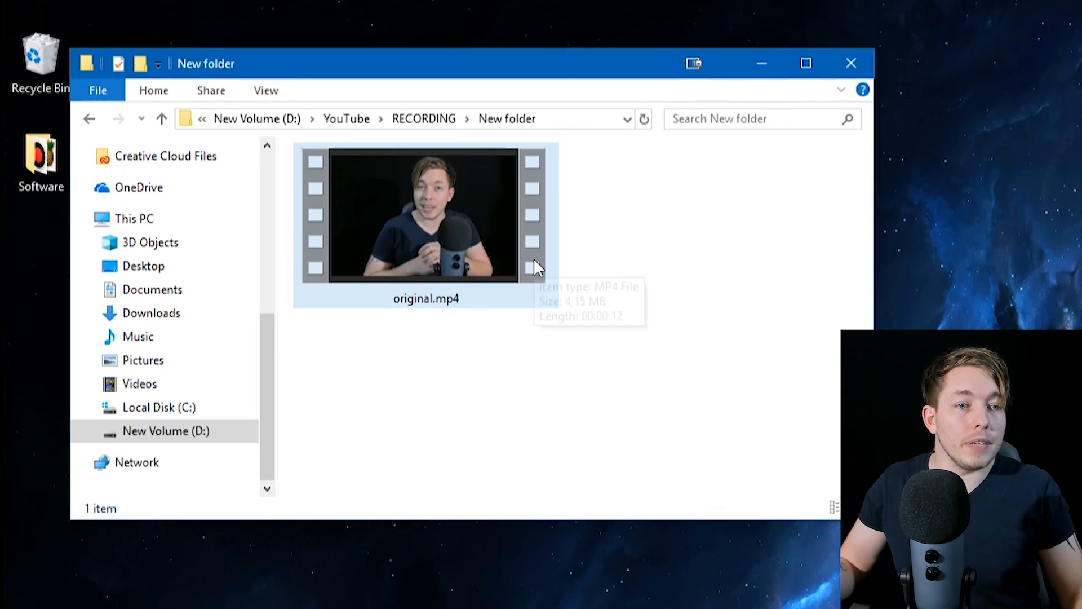
Bring the browser to the front over the folder holding original.mp4
{"action": "left_click", "coordinate": [426, 242]}
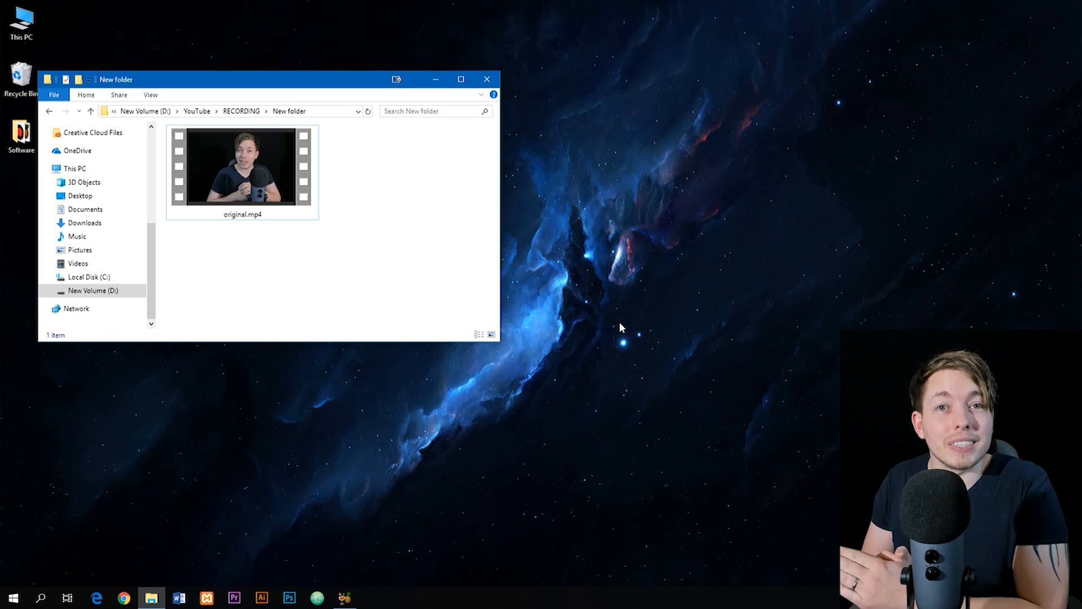
{"action": "left_click", "coordinate": [122, 598]}
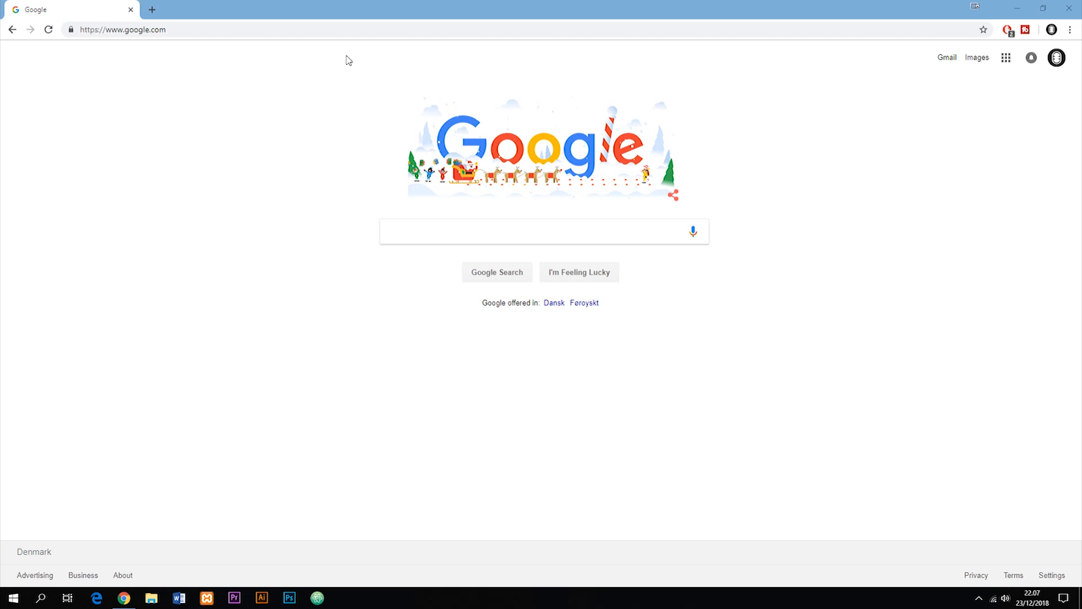
Search 'handbrake' and reach the official handbrake.fr downloads page
{"action": "type", "text": "handbrake"}
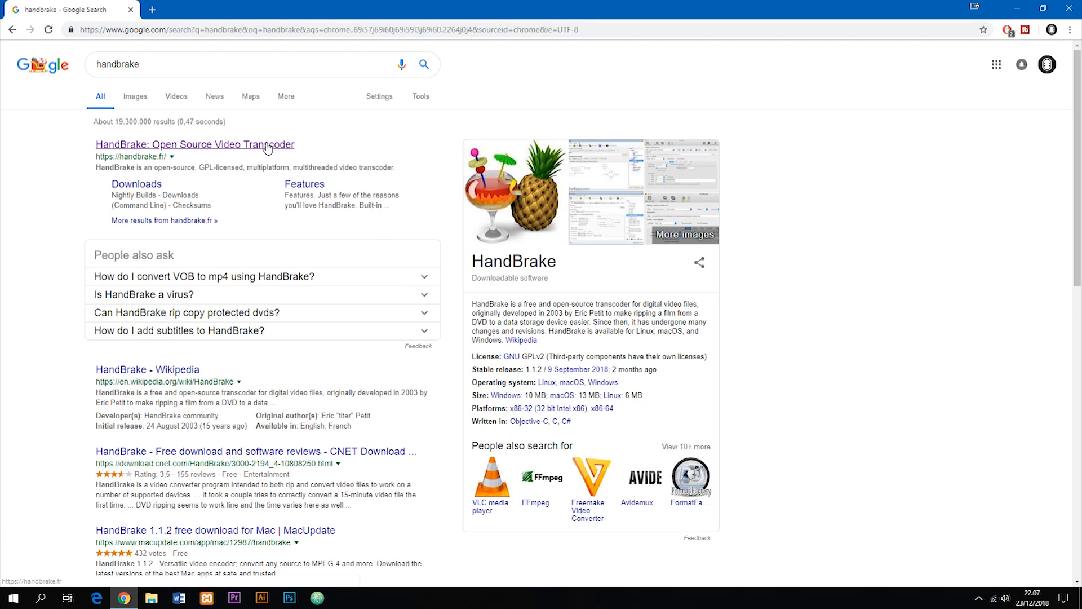
{"action": "left_click", "coordinate": [194, 144]}
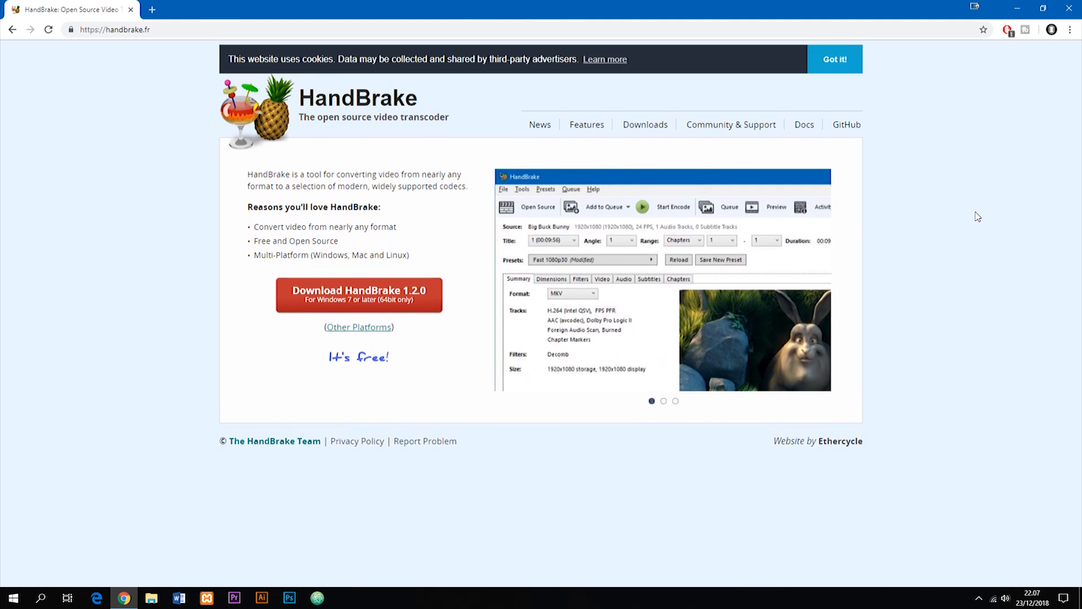
{"action": "left_click", "coordinate": [645, 124]}
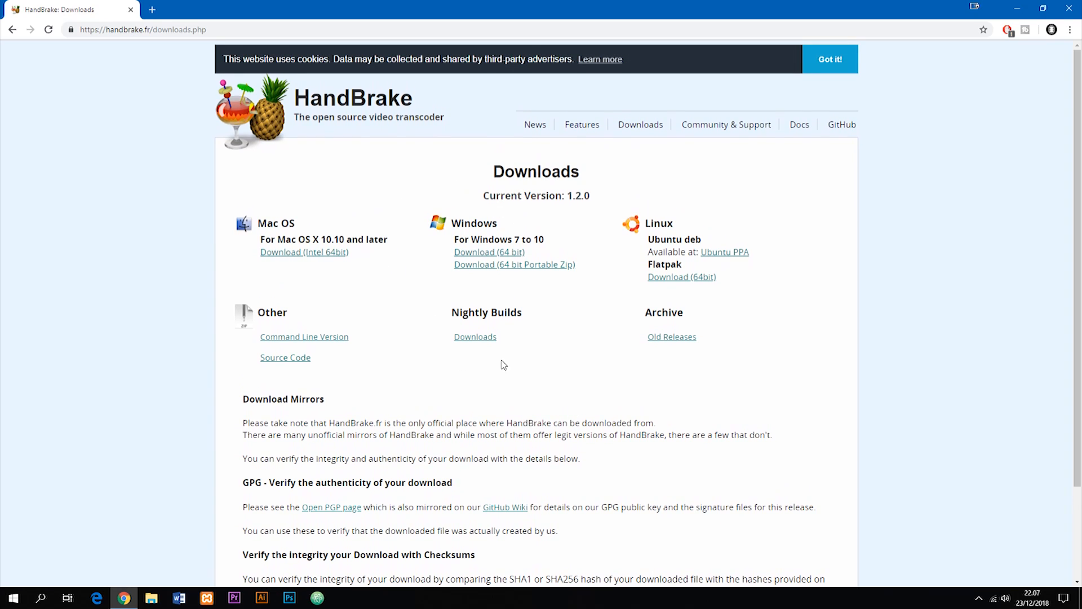
{"action": "mouse_move", "coordinate": [514, 408]}
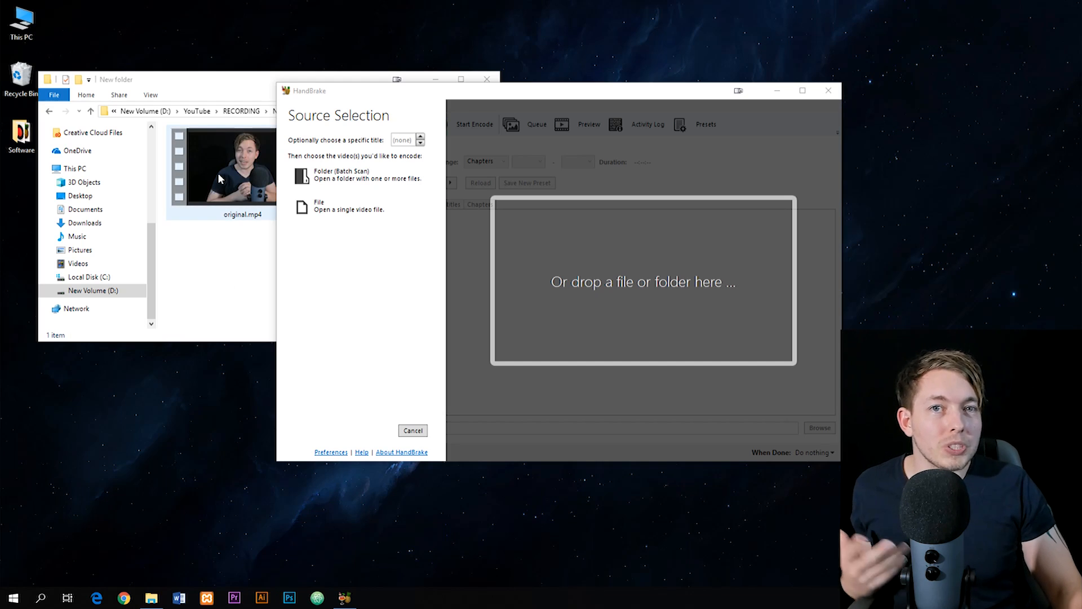
Load original.mp4 as the source and show its video encoding settings
{"action": "left_click", "coordinate": [221, 165]}
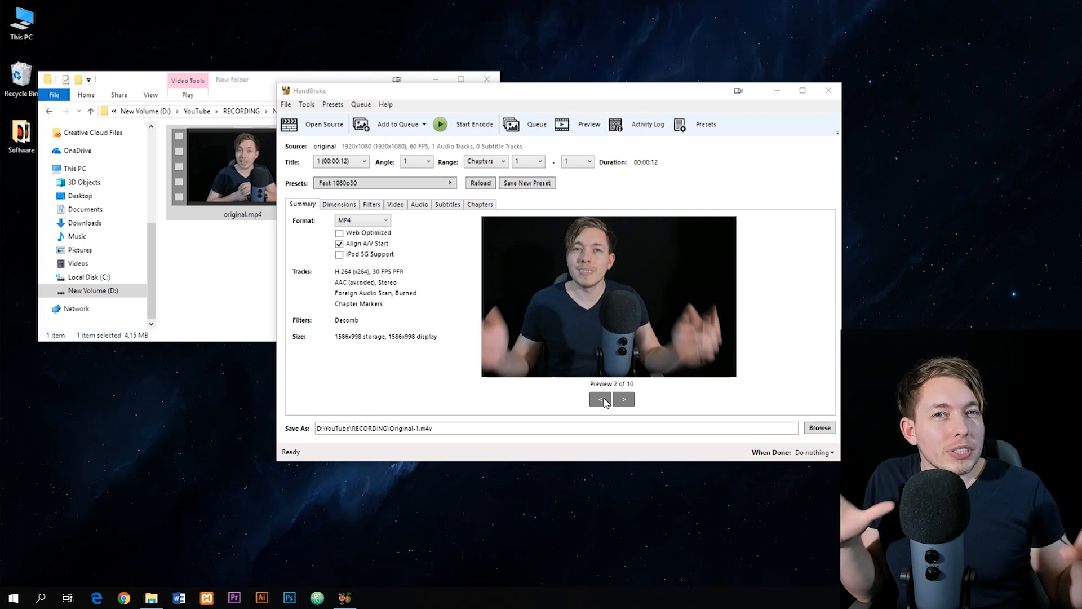
{"action": "left_click", "coordinate": [802, 90]}
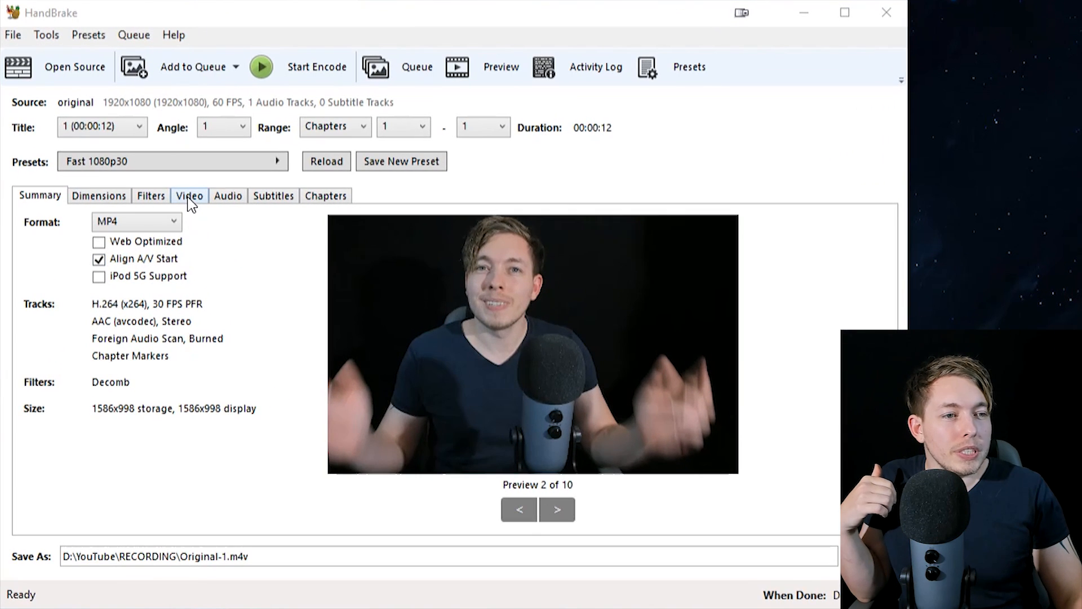
{"action": "left_click", "coordinate": [189, 195]}
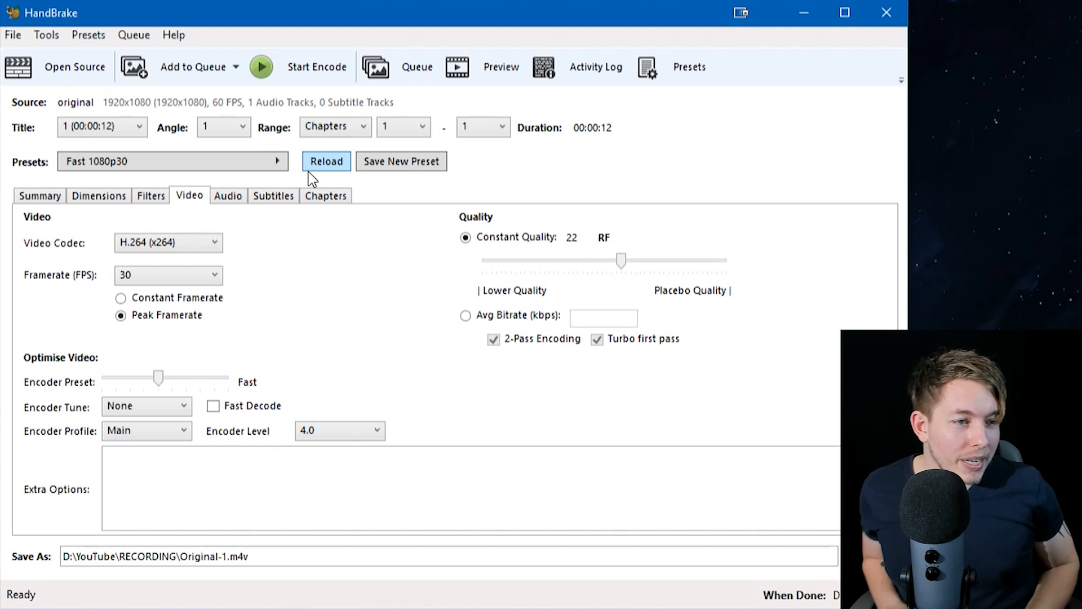
{"action": "mouse_move", "coordinate": [359, 307]}
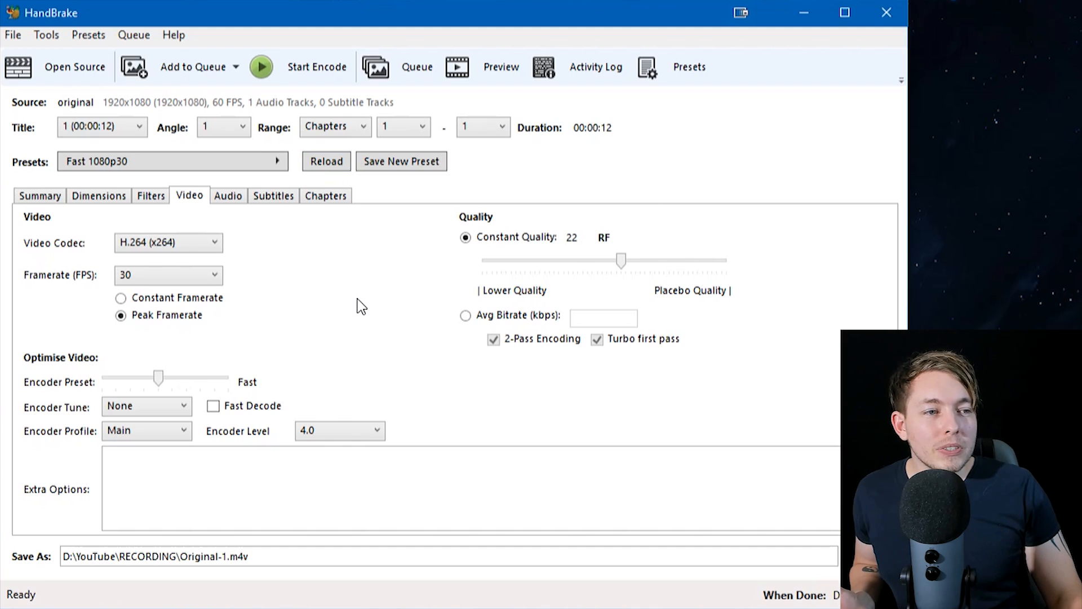
Apply the Vimeo YouTube HQ 1080p60 preset from the Web category
{"action": "left_click", "coordinate": [277, 160]}
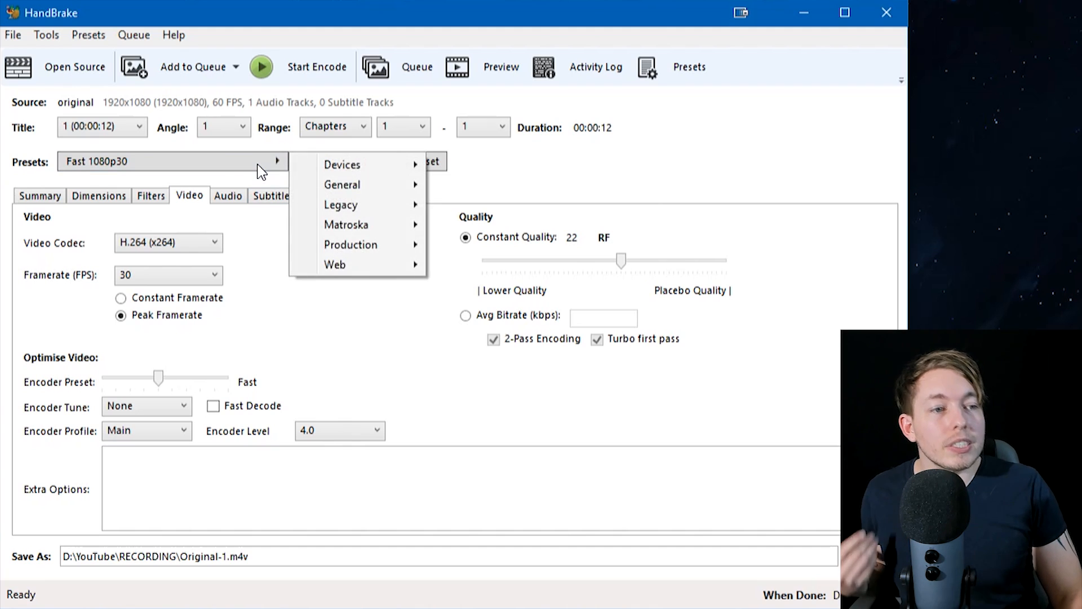
{"action": "mouse_move", "coordinate": [335, 264]}
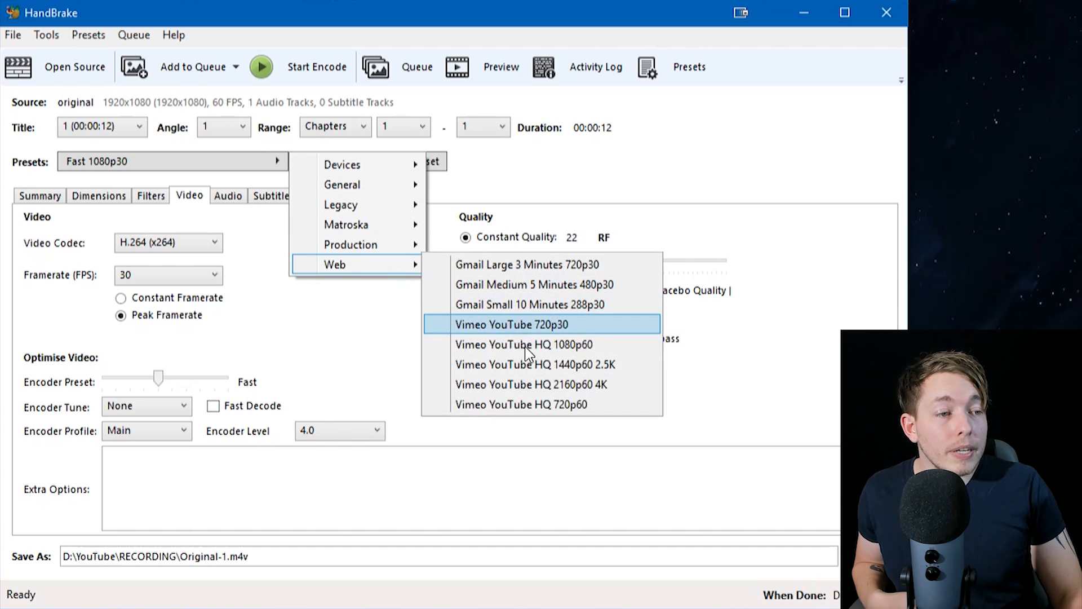
{"action": "mouse_move", "coordinate": [525, 344]}
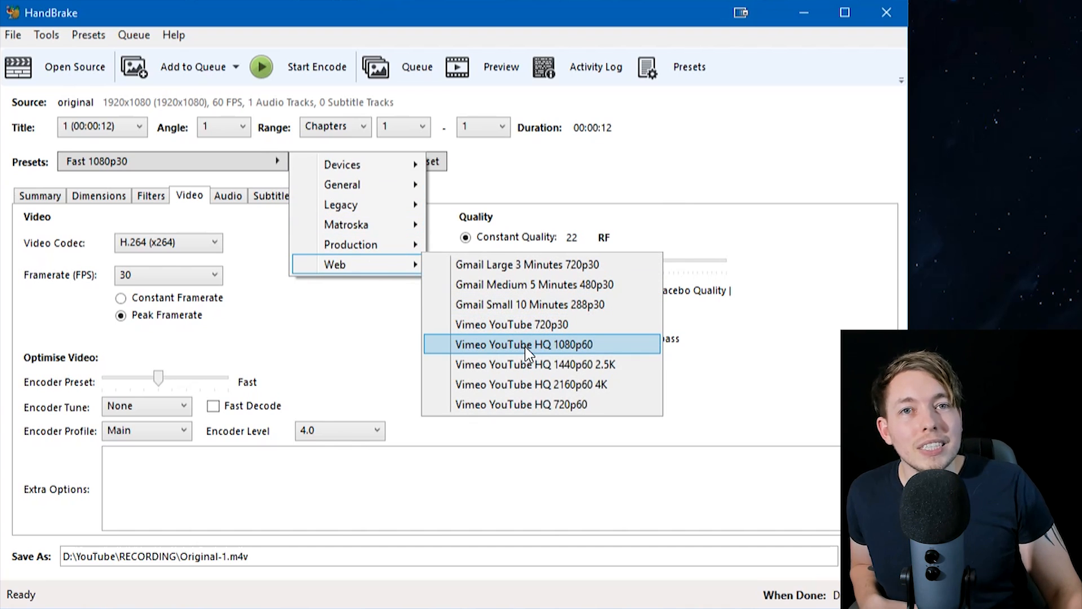
{"action": "left_click", "coordinate": [529, 344]}
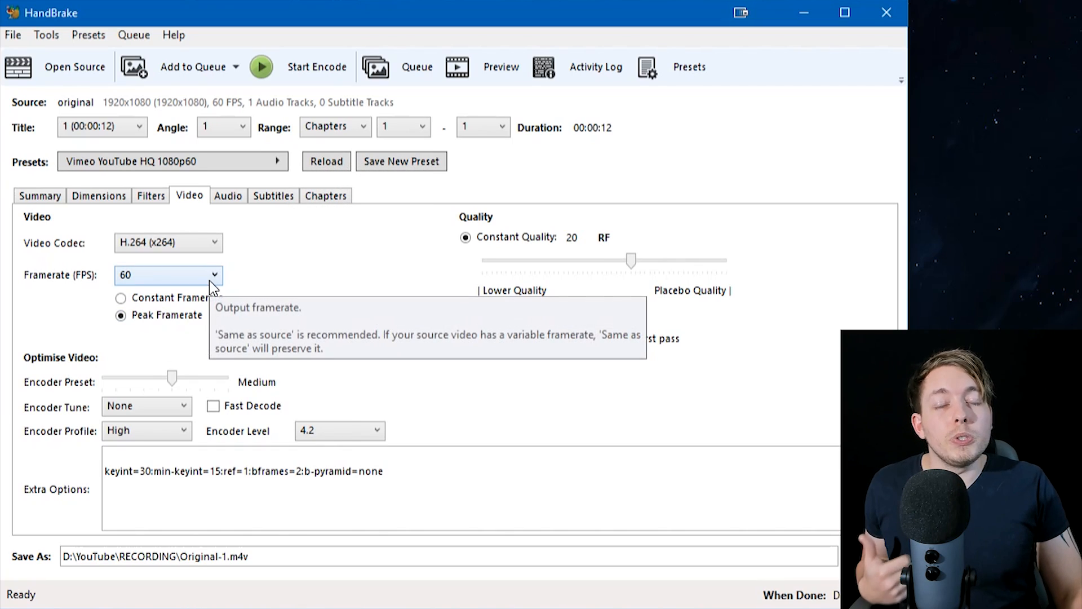
{"action": "mouse_move", "coordinate": [138, 290]}
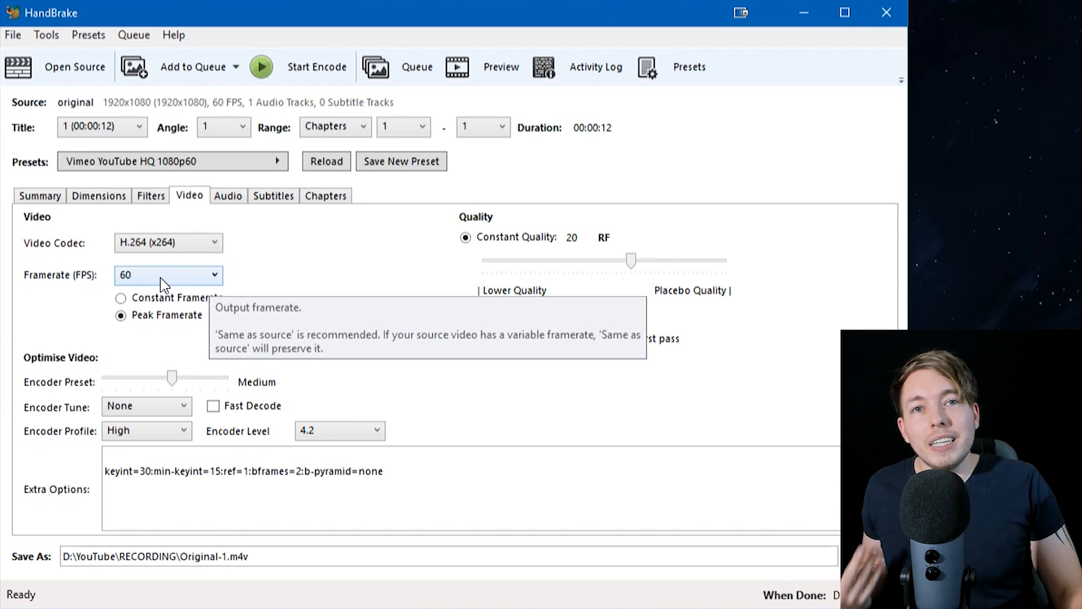
Keep the output frame rate at 60 fps and make it constant
{"action": "left_click", "coordinate": [168, 275]}
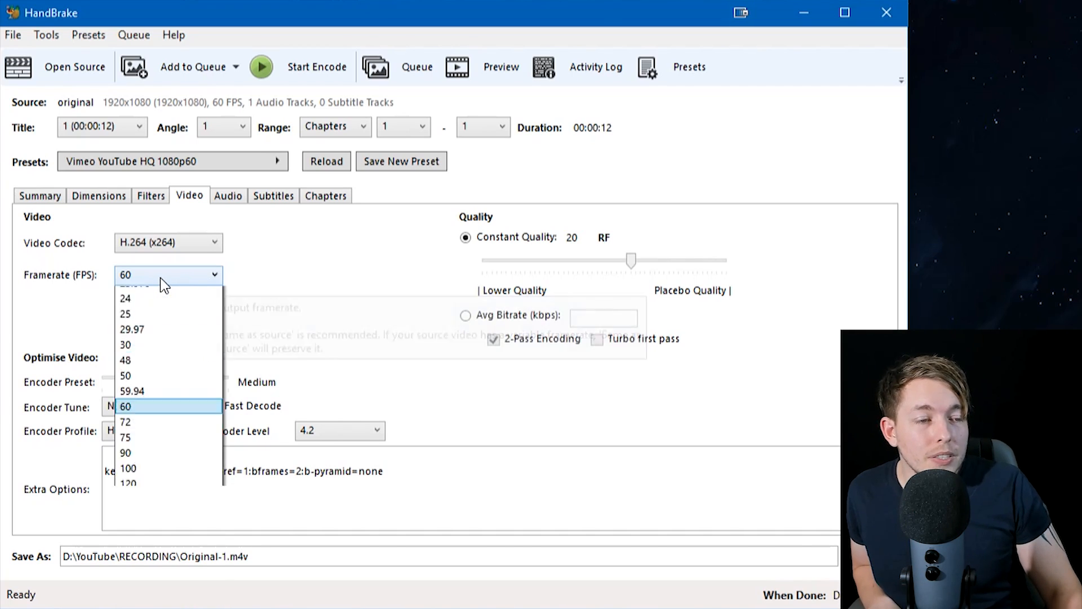
{"action": "left_click", "coordinate": [125, 406]}
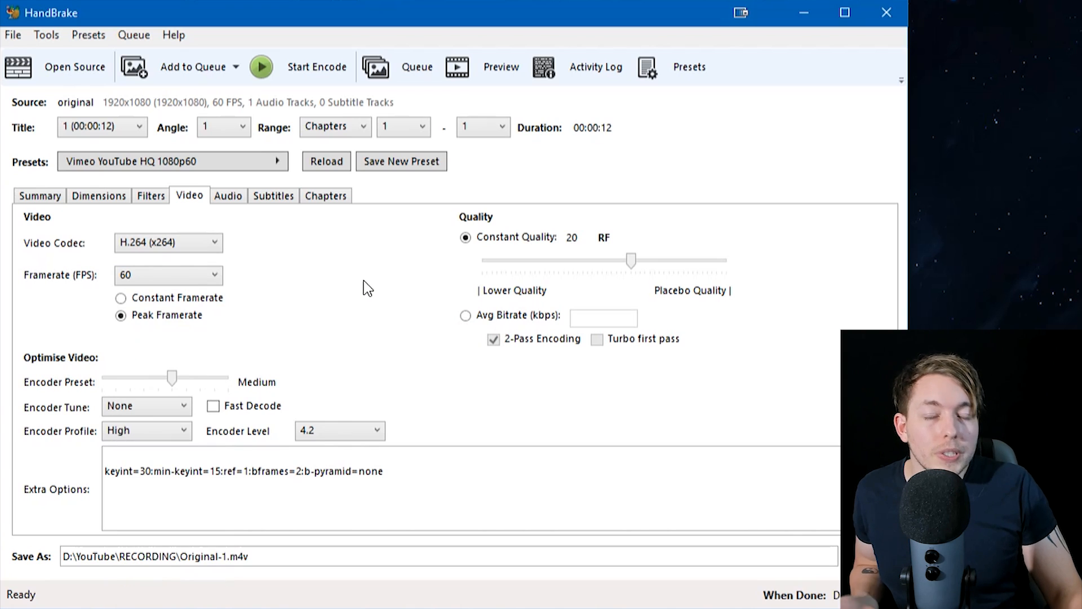
{"action": "mouse_move", "coordinate": [316, 338]}
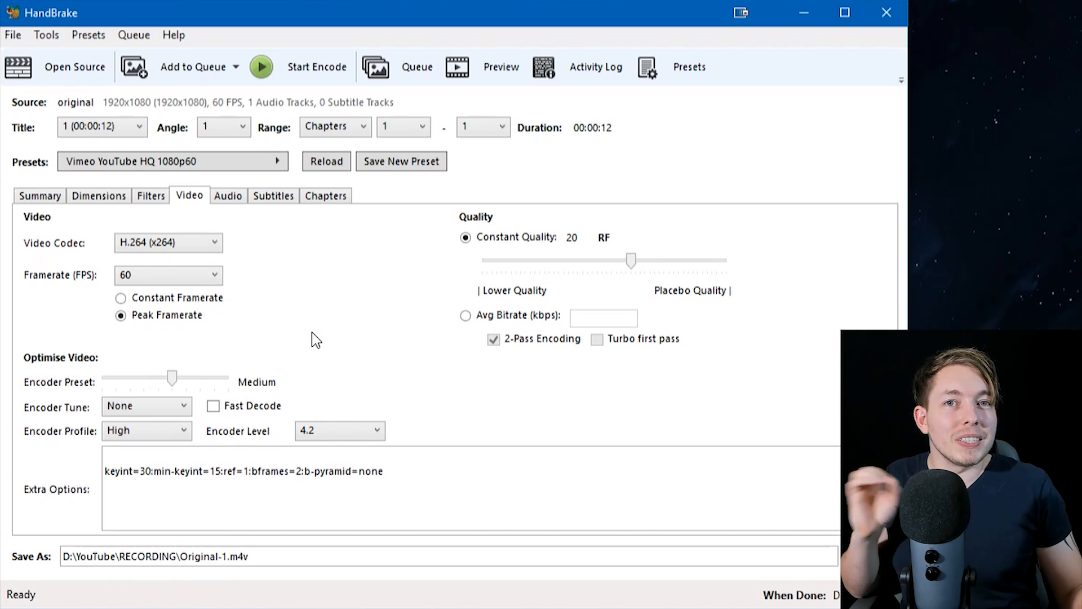
{"action": "mouse_move", "coordinate": [171, 304]}
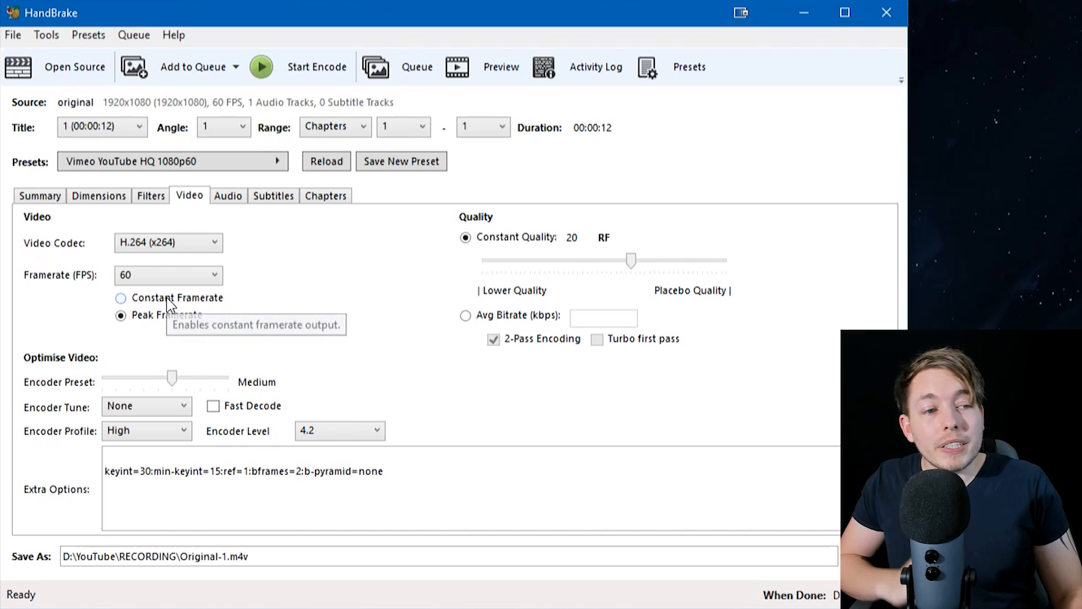
{"action": "left_click", "coordinate": [120, 298]}
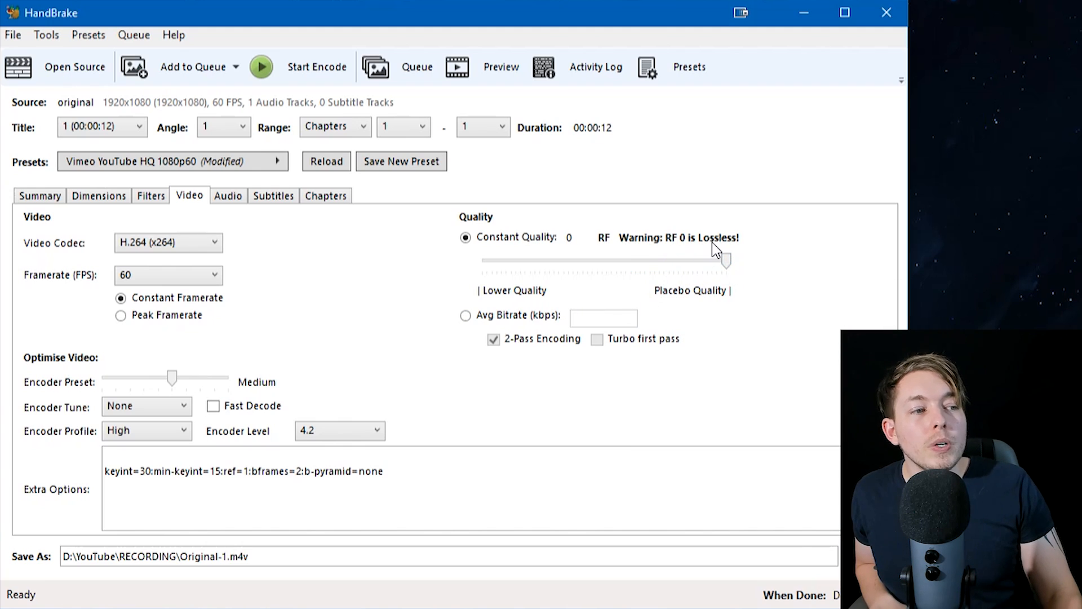
{"action": "mouse_move", "coordinate": [259, 348]}
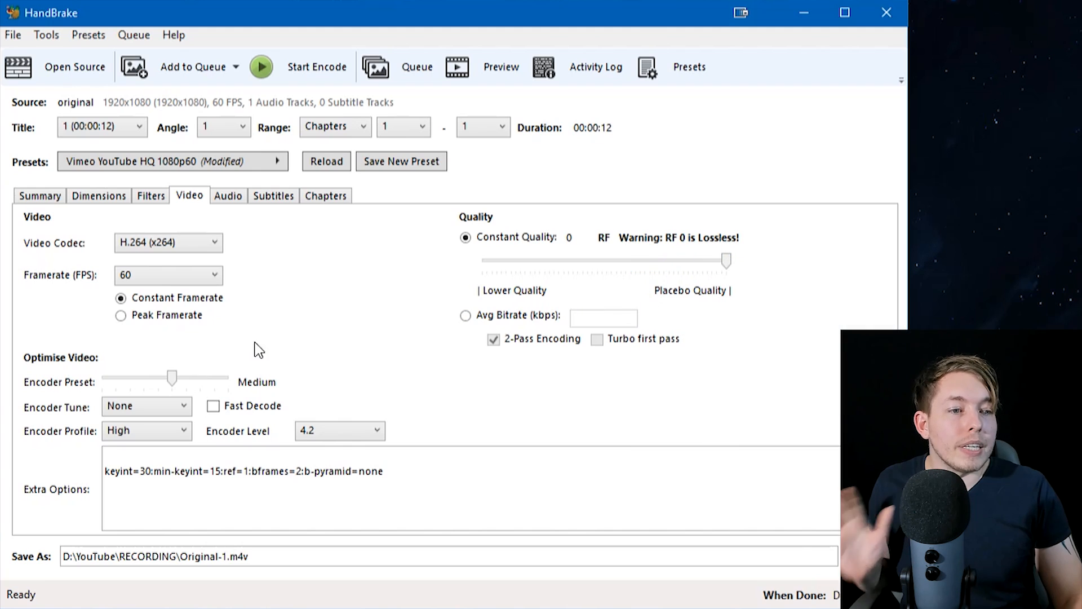
{"action": "mouse_move", "coordinate": [172, 379]}
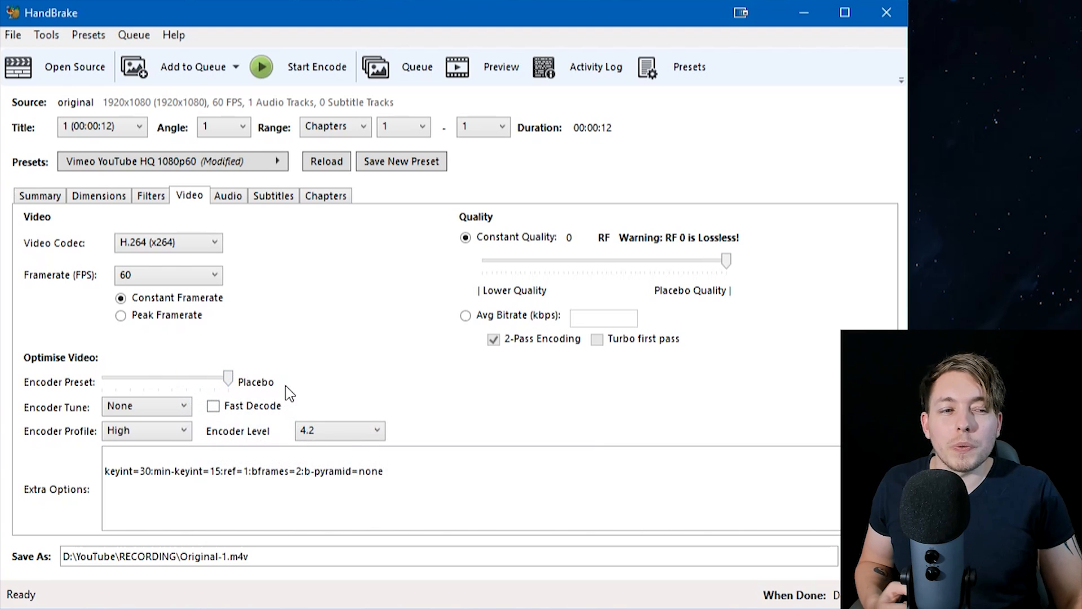
{"action": "mouse_move", "coordinate": [387, 404]}
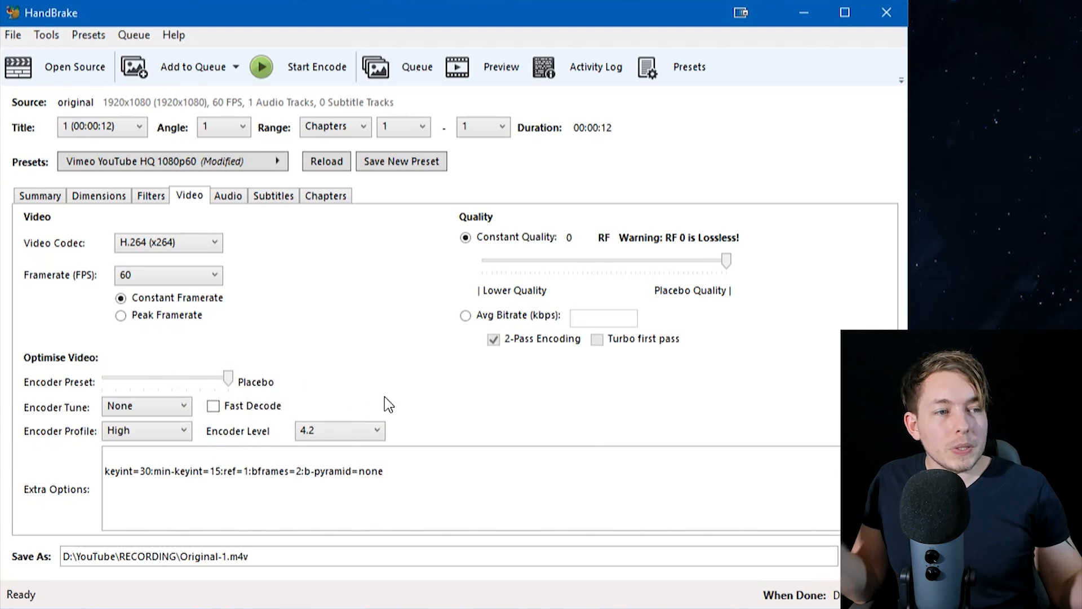